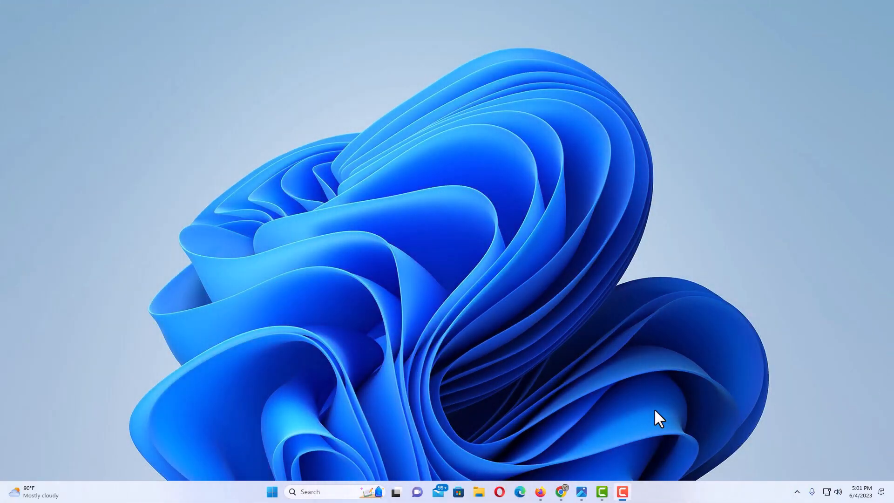
mouse_move(639, 402)
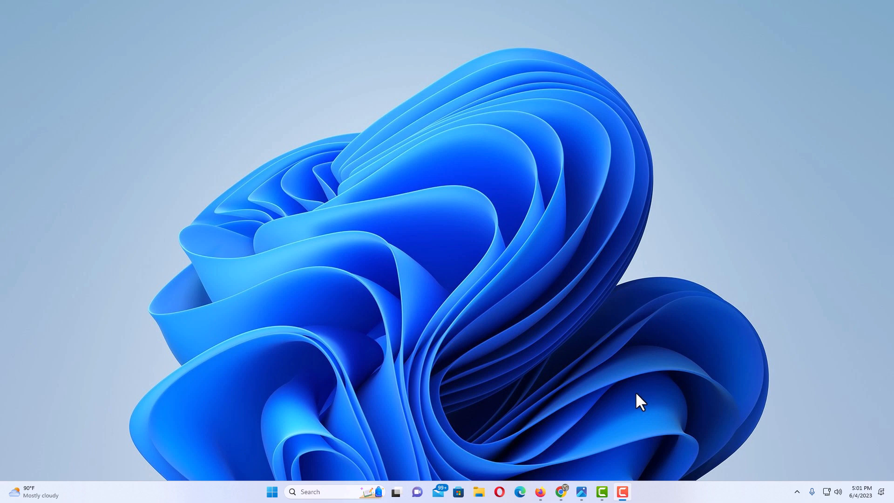
mouse_move(520, 491)
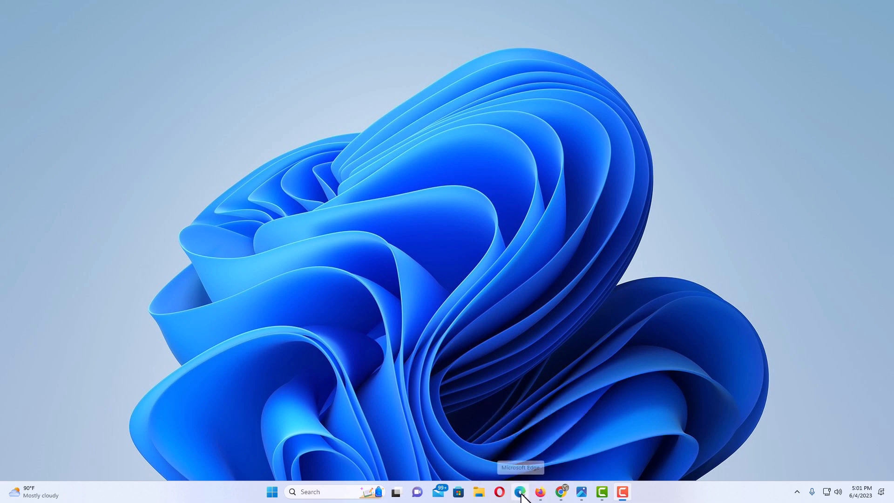
- Launch Edge from the taskbar and decline the 'switch to Chrome' popup
left_click(520, 492)
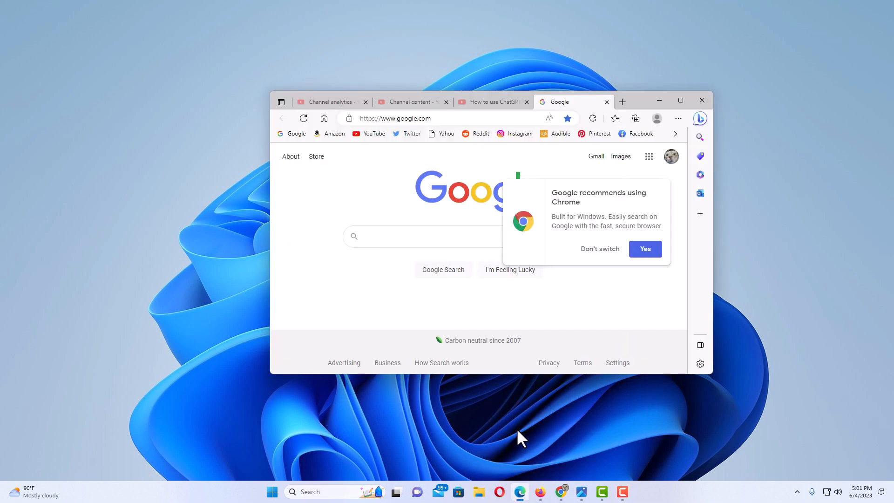
left_click(599, 248)
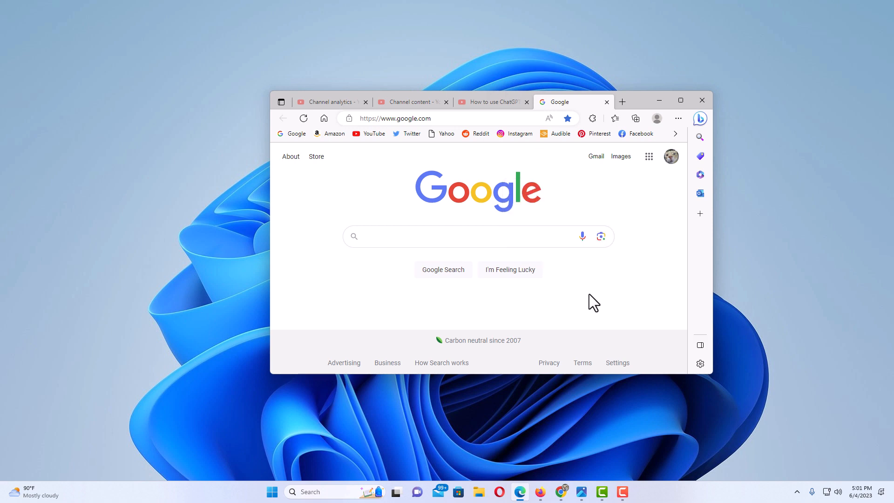
mouse_move(602, 302)
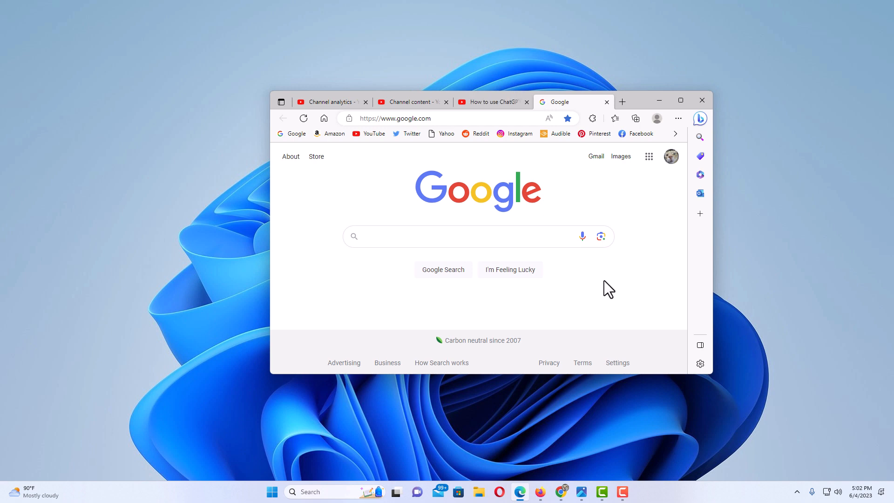
mouse_move(351, 459)
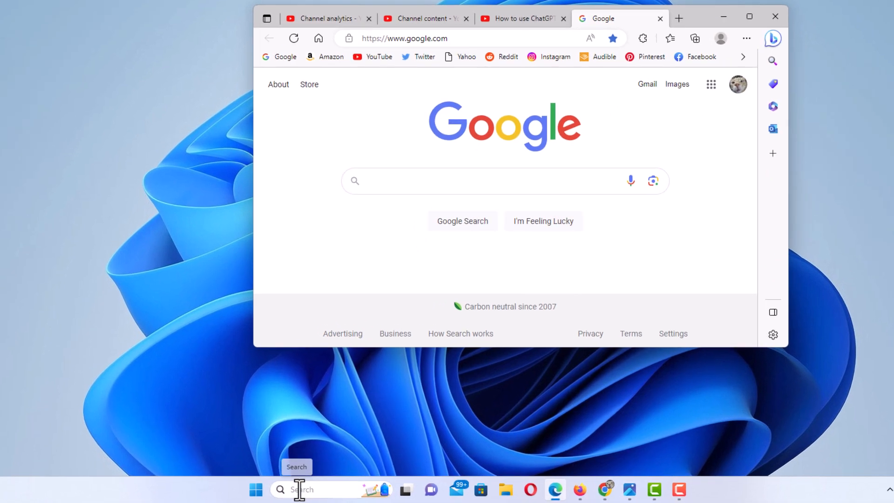
- Search Windows for 'edge' to surface Microsoft Edge as best match
left_click(299, 489)
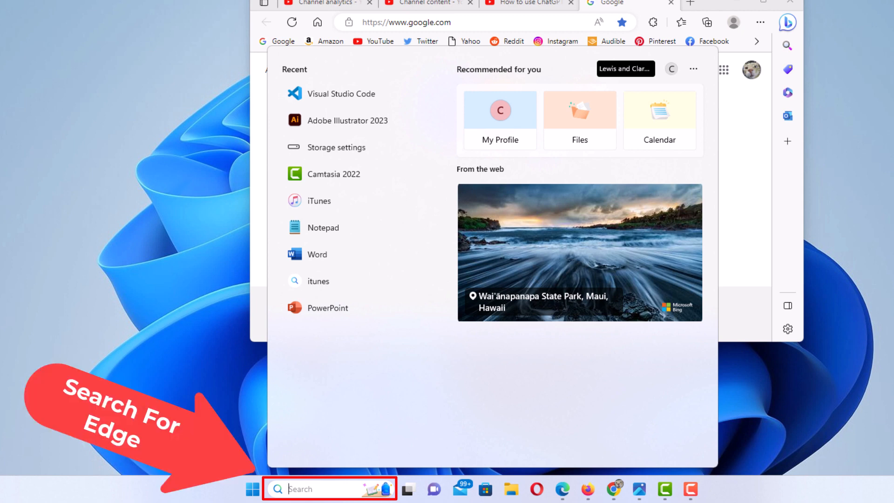
type("edge")
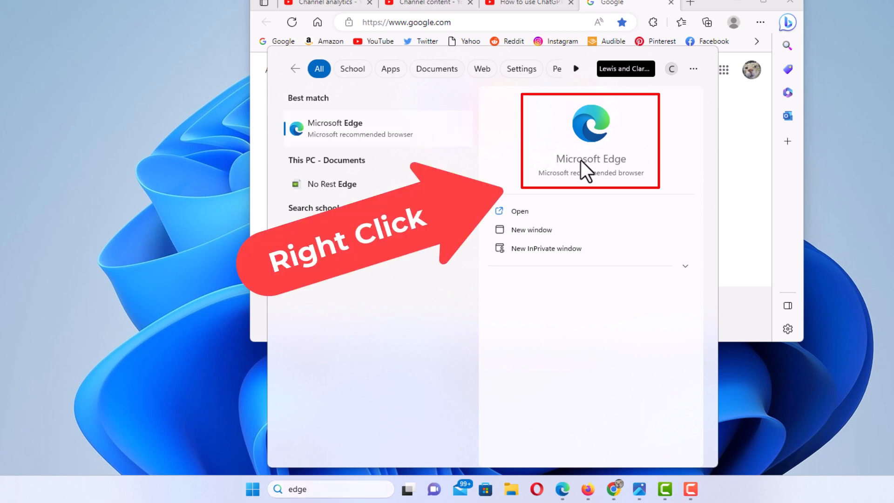
- Open the Microsoft Edge result's file location in File Explorer
right_click(590, 140)
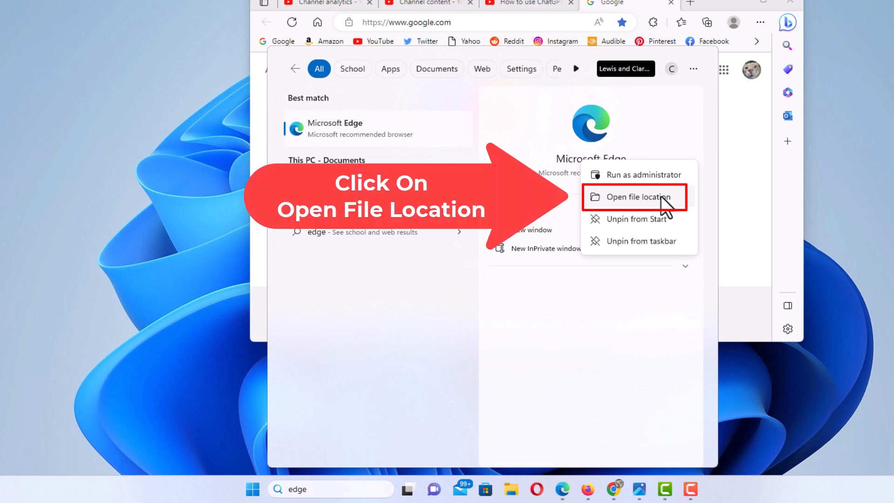
left_click(635, 197)
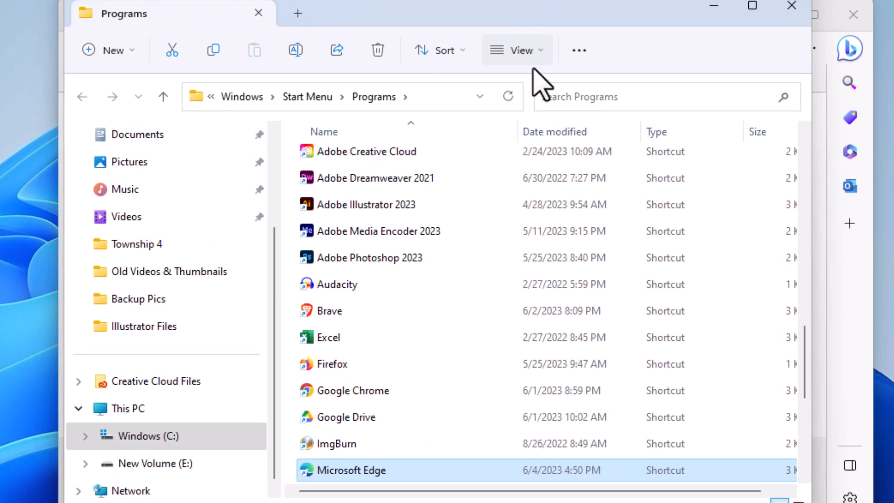
- Open the Properties dialog of the Microsoft Edge shortcut
scroll("down", 3)
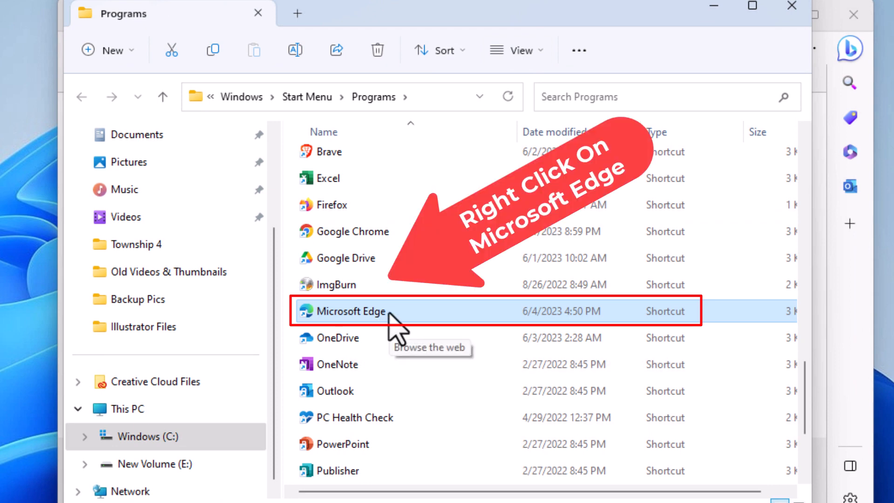
right_click(354, 311)
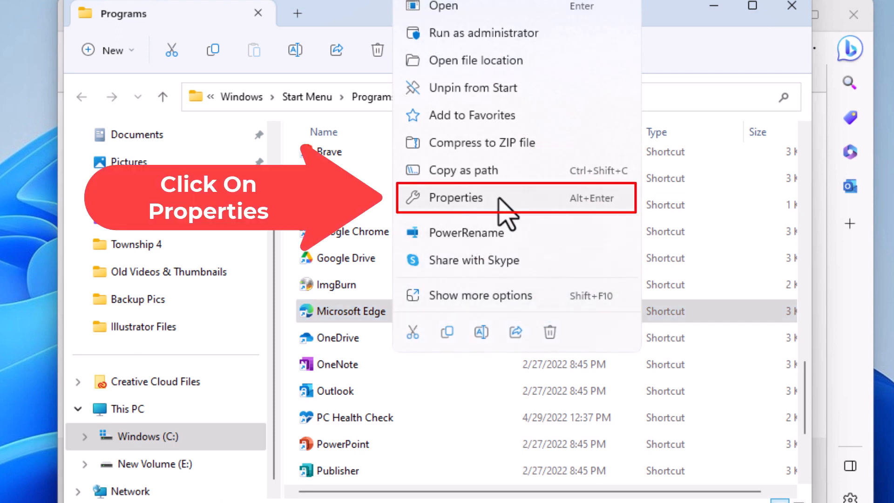
left_click(455, 198)
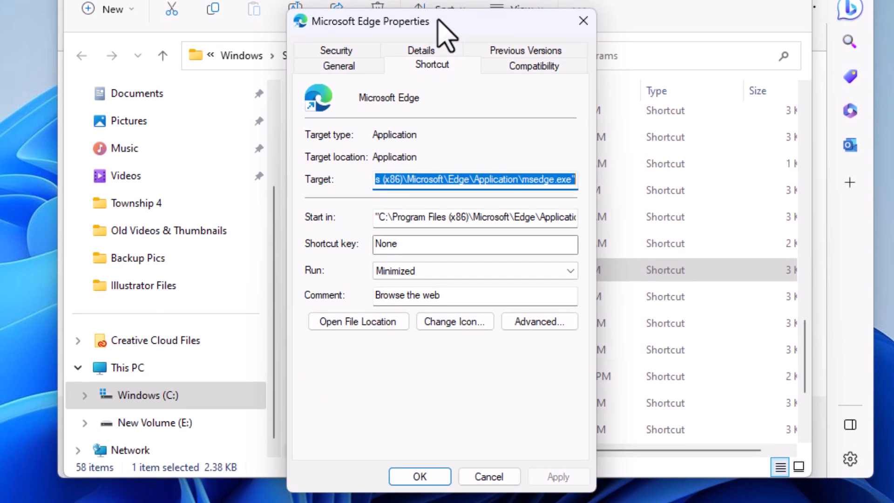
mouse_move(456, 97)
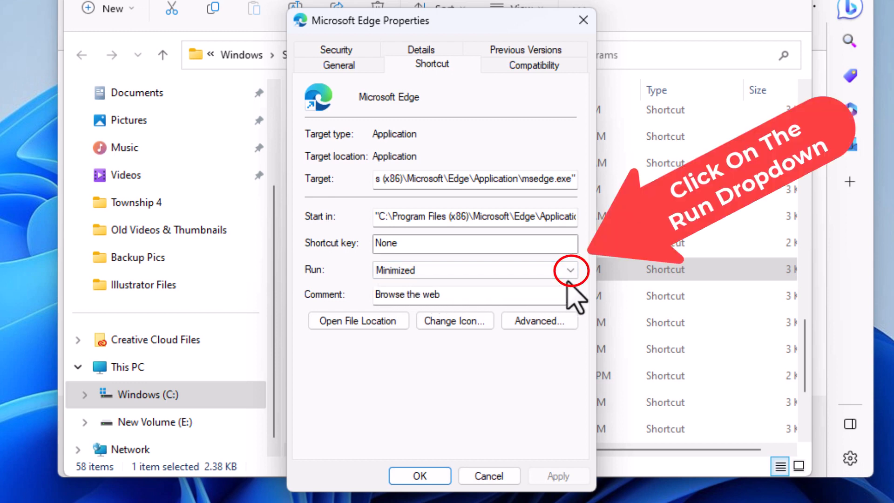
- Change the shortcut's Run setting from Minimized to Maximized
left_click(569, 270)
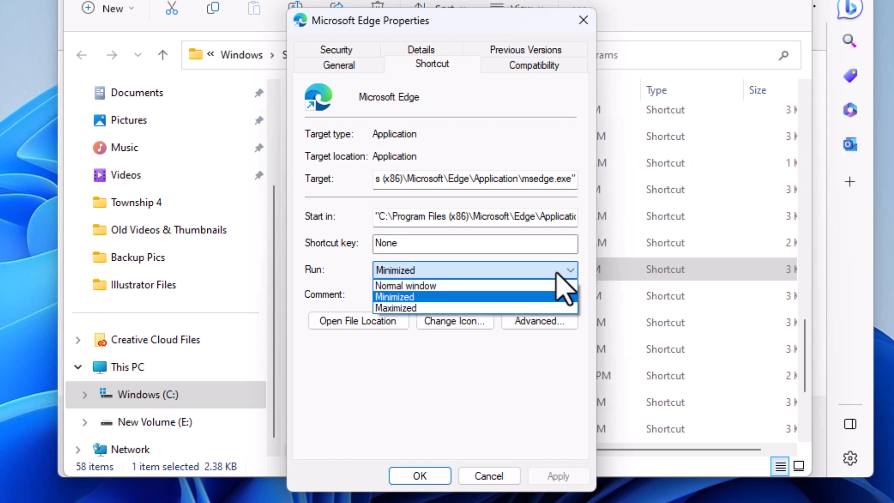
mouse_move(394, 308)
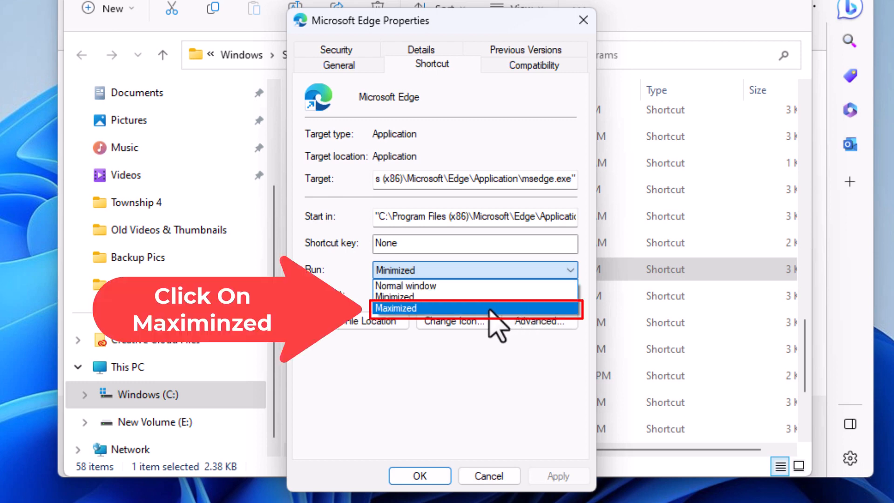
left_click(394, 308)
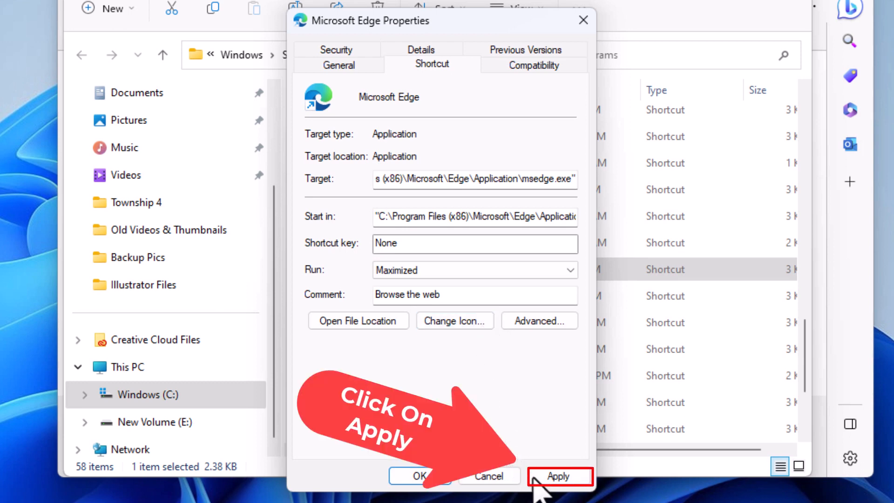
- Apply the Maximized setting, approve administrator access, and close Properties with OK
left_click(558, 476)
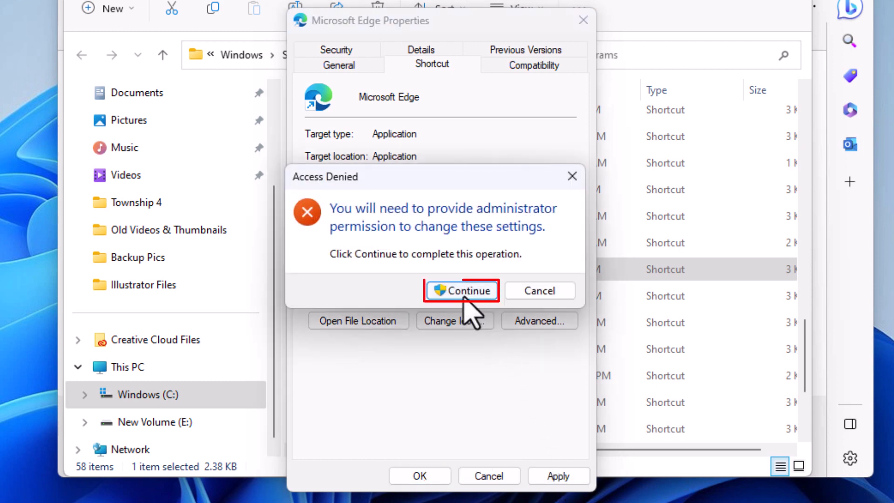
left_click(461, 291)
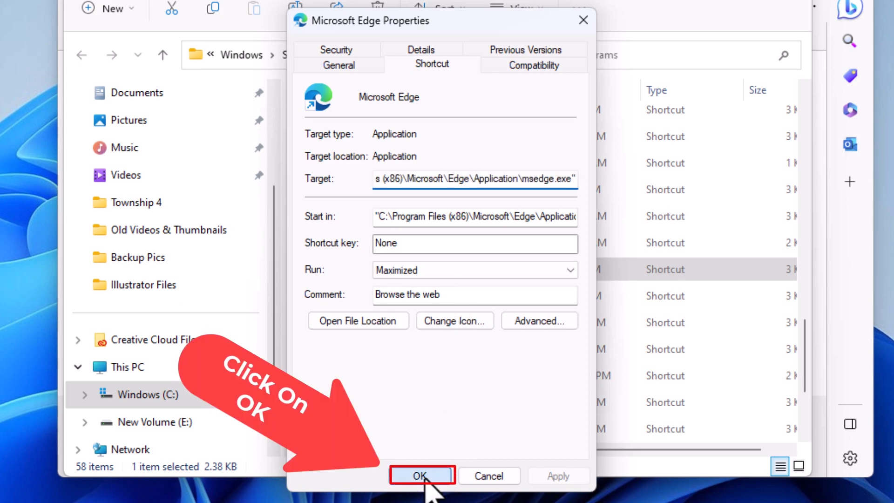
left_click(422, 475)
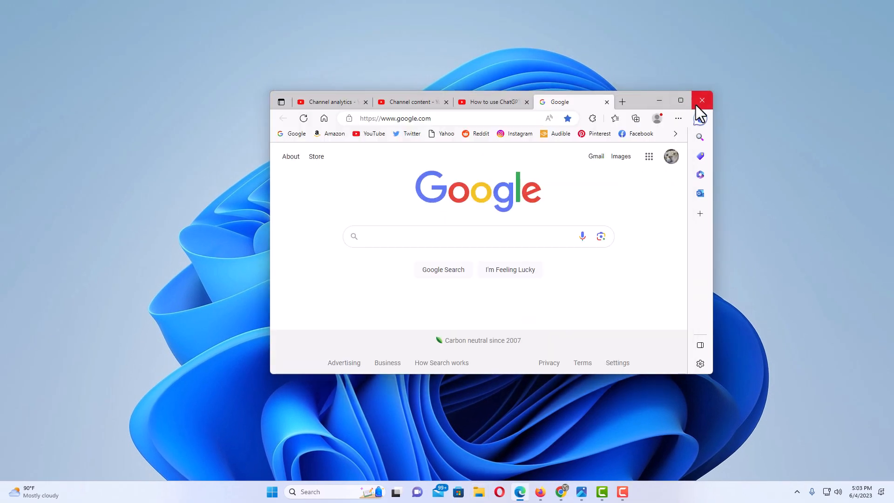
- Close Edge and relaunch it from the taskbar, now opening maximized
left_click(702, 101)
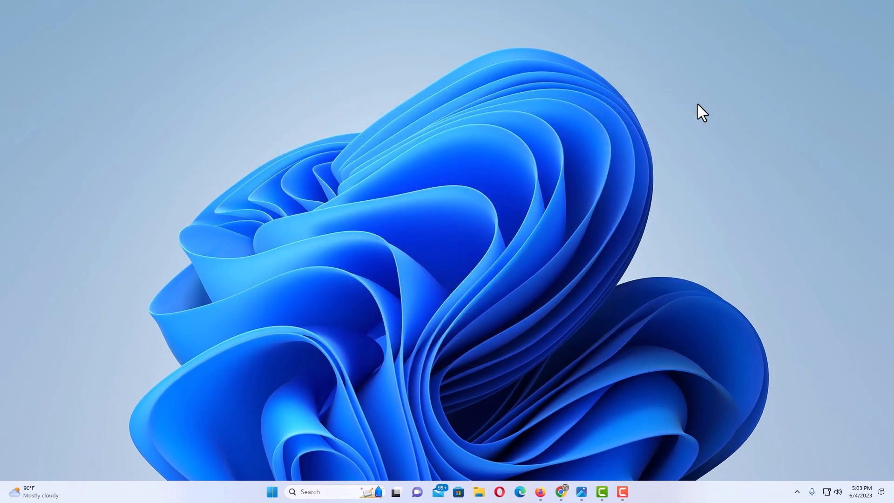
mouse_move(520, 369)
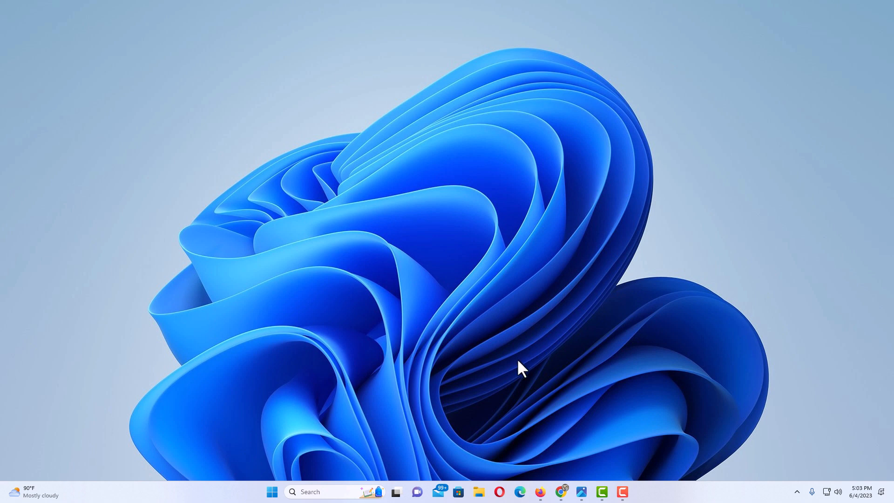
mouse_move(507, 457)
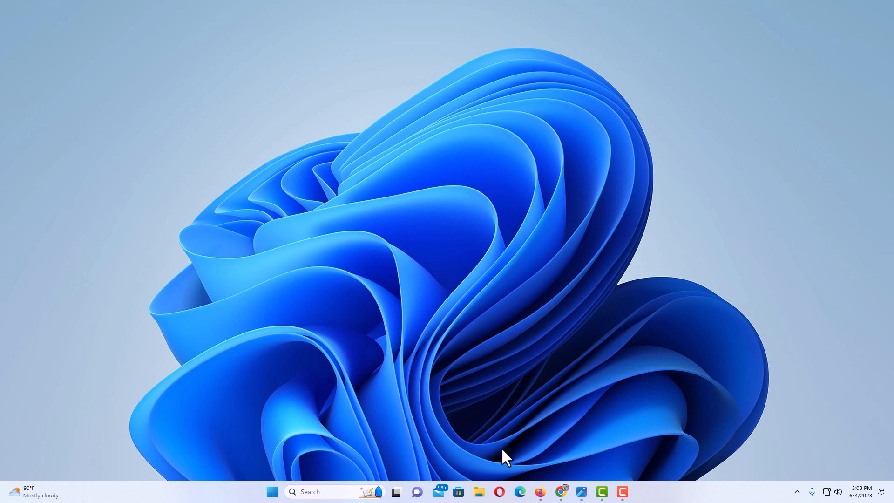
mouse_move(507, 469)
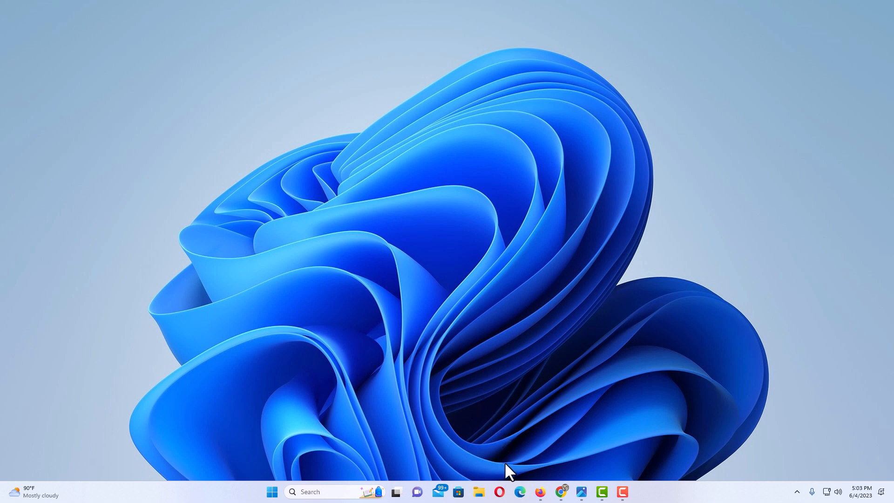
left_click(519, 491)
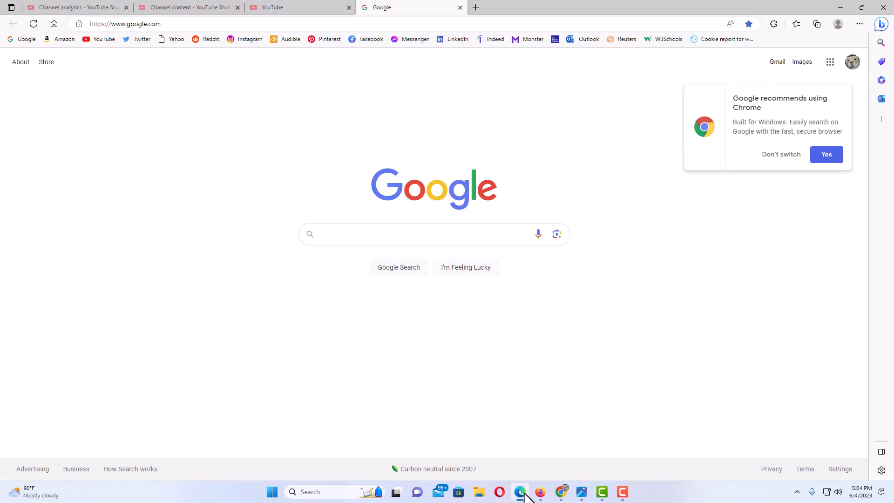
mouse_move(428, 345)
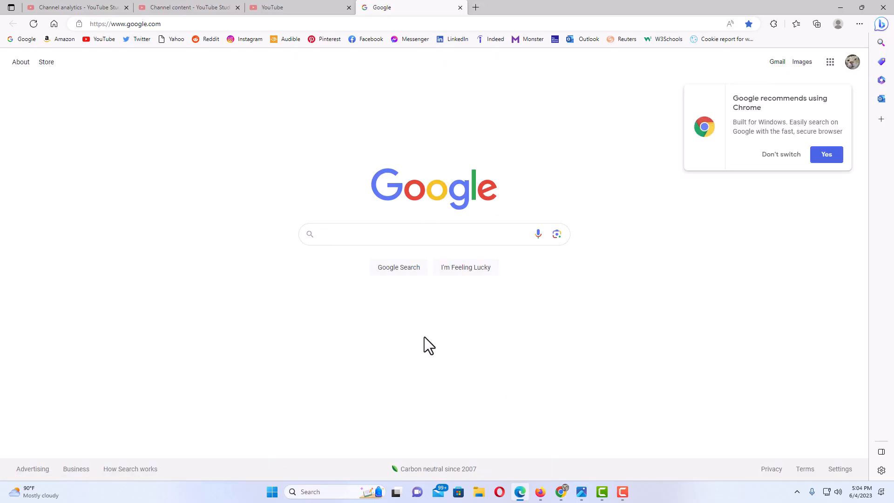